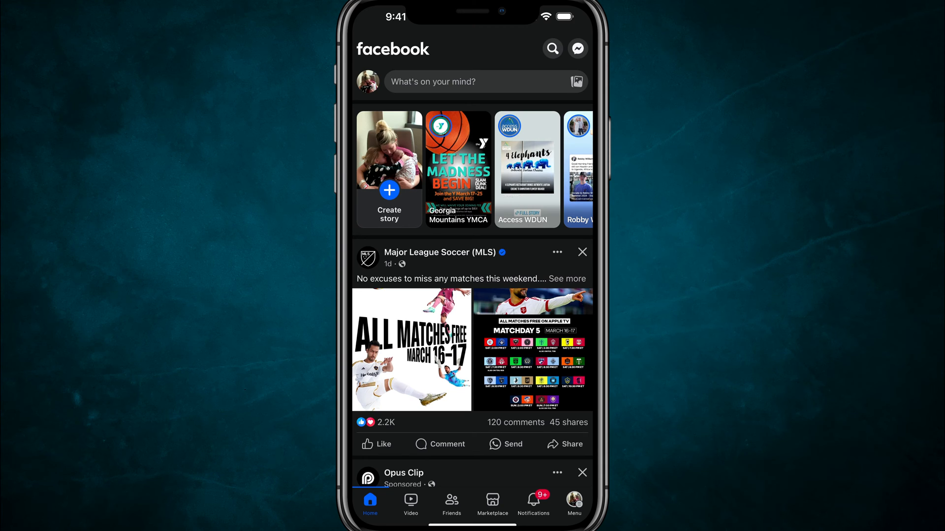
Open Settings & privacy from the Facebook Menu tab.
{"action": "left_click", "coordinate": [573, 500]}
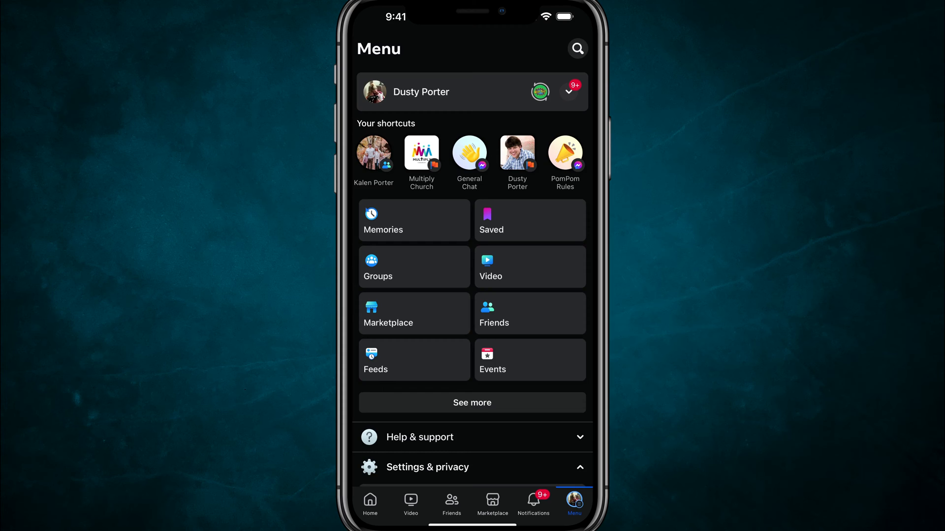
{"action": "scroll", "scroll_direction": "down", "scroll_amount": 3}
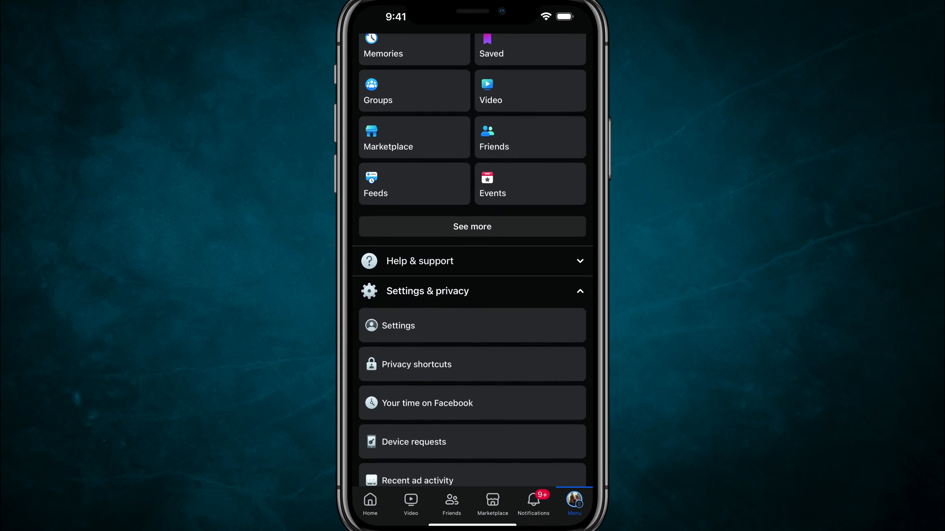
{"action": "left_click", "coordinate": [427, 291]}
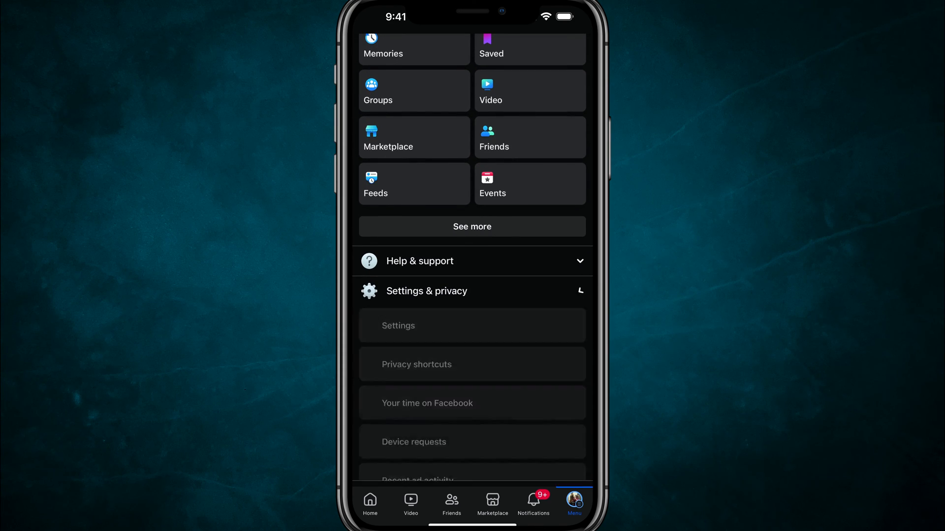
{"action": "scroll", "scroll_direction": "down", "scroll_amount": 3}
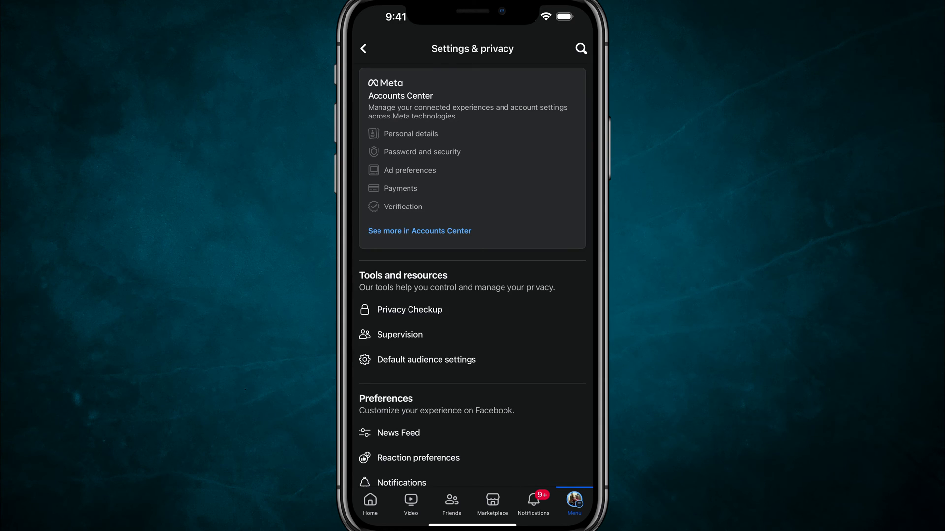
Scroll Settings & privacy down to Location under Your activity, showing access set to Never.
{"action": "scroll", "scroll_direction": "down", "scroll_amount": 3}
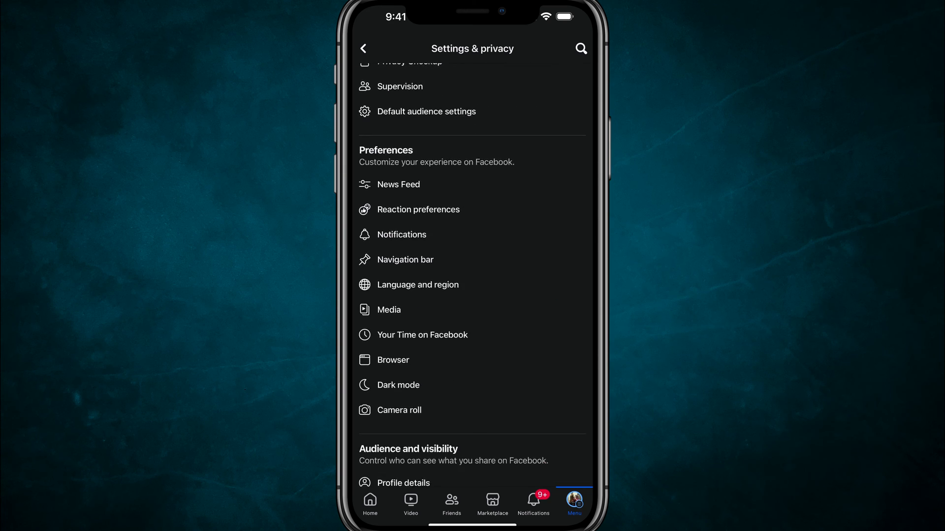
{"action": "scroll", "scroll_direction": "down", "scroll_amount": 3}
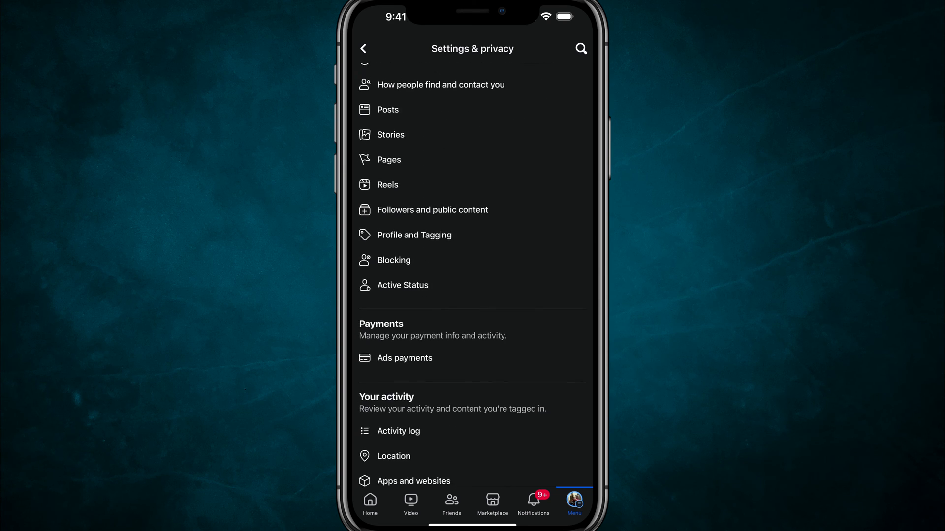
{"action": "scroll", "scroll_direction": "down", "scroll_amount": 3}
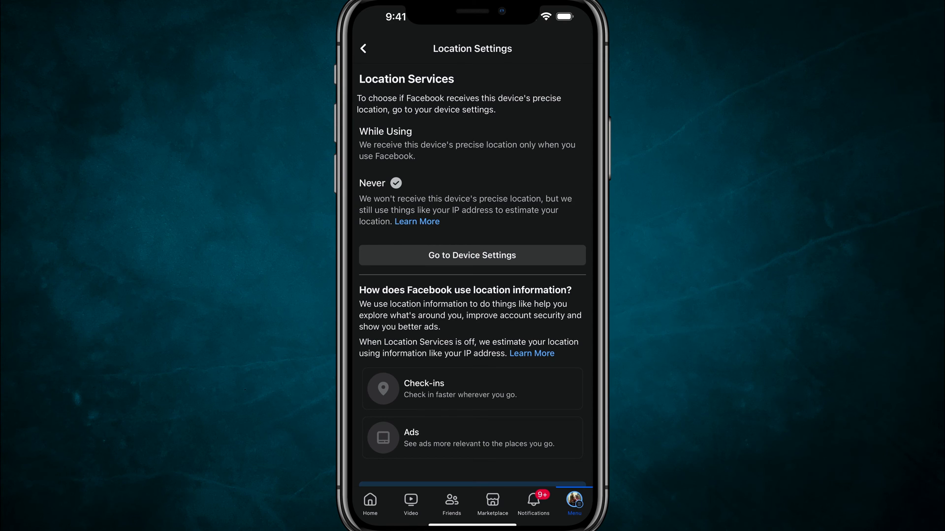
Hand off to Facebook's iOS Settings permissions via Go to Device Settings.
{"action": "left_click", "coordinate": [472, 255]}
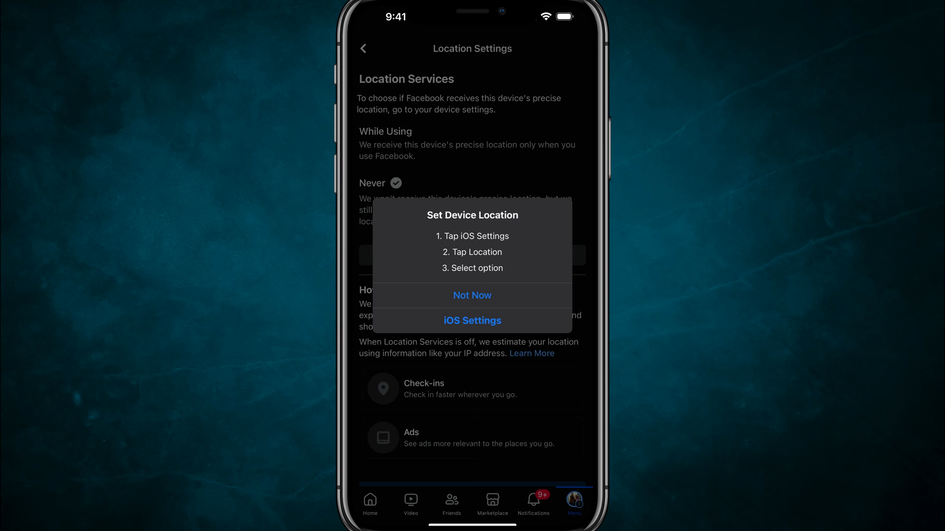
{"action": "left_click", "coordinate": [472, 320]}
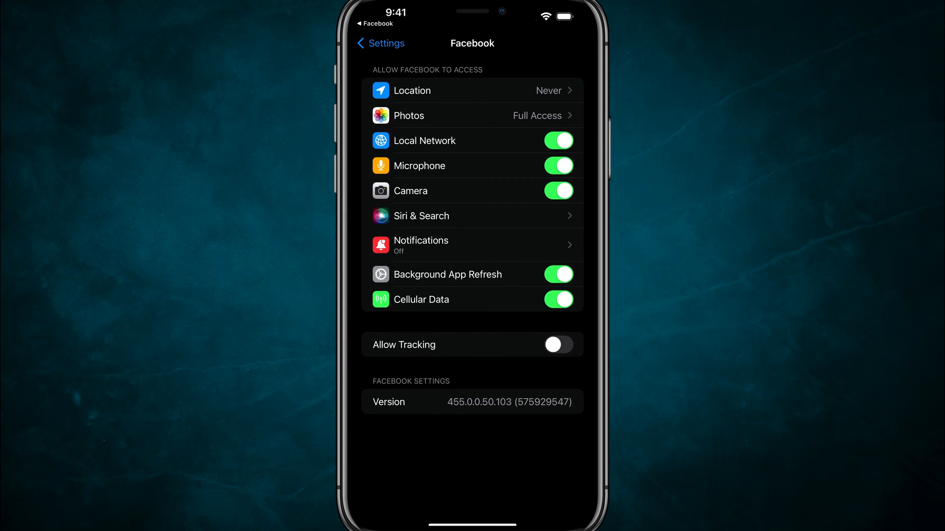
View Facebook's iOS location options, leaving access at Never, and return to Facebook.
{"action": "left_click", "coordinate": [472, 91]}
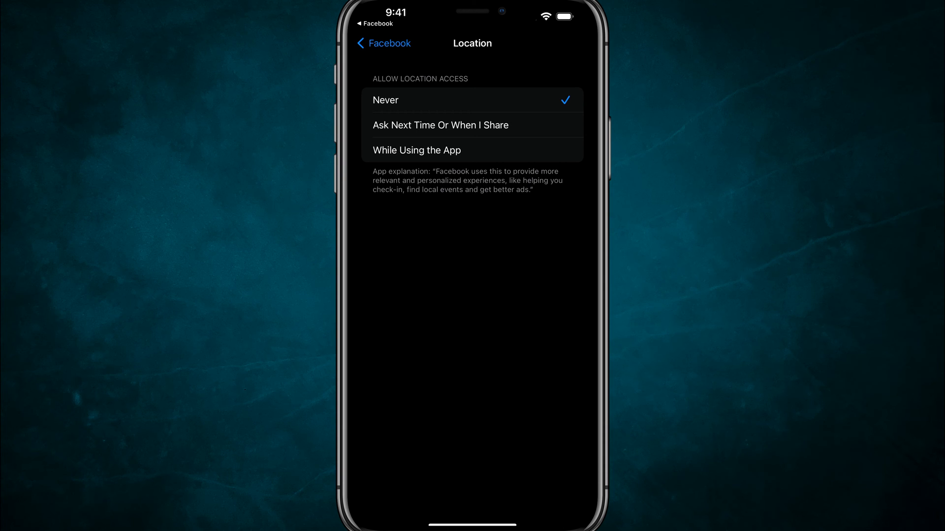
{"action": "left_click", "coordinate": [383, 43]}
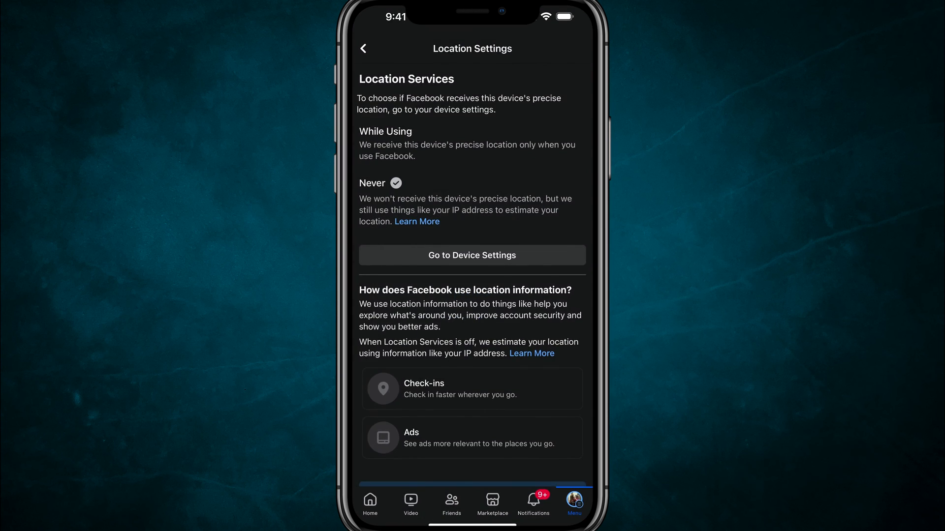
Start a check-in post and follow the location prompt to Facebook's iOS Settings page.
{"action": "left_click", "coordinate": [370, 501]}
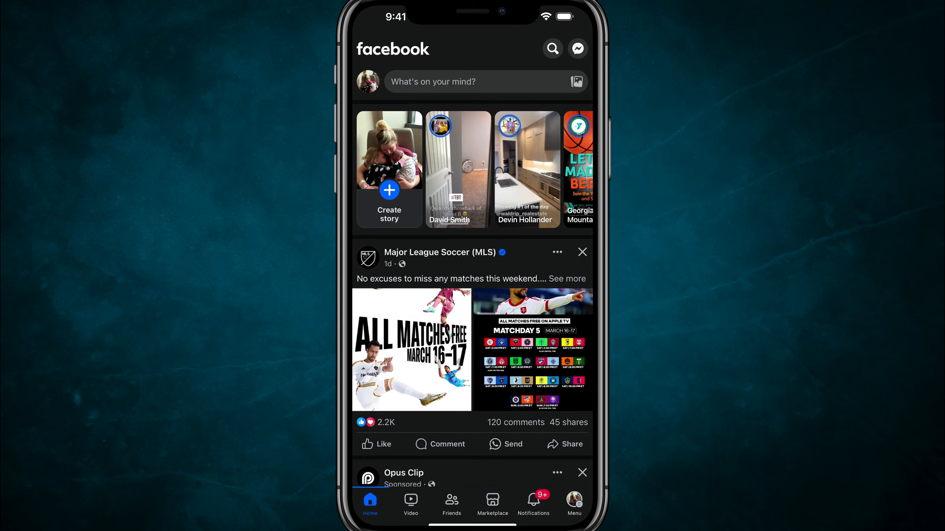
{"action": "left_click", "coordinate": [475, 81]}
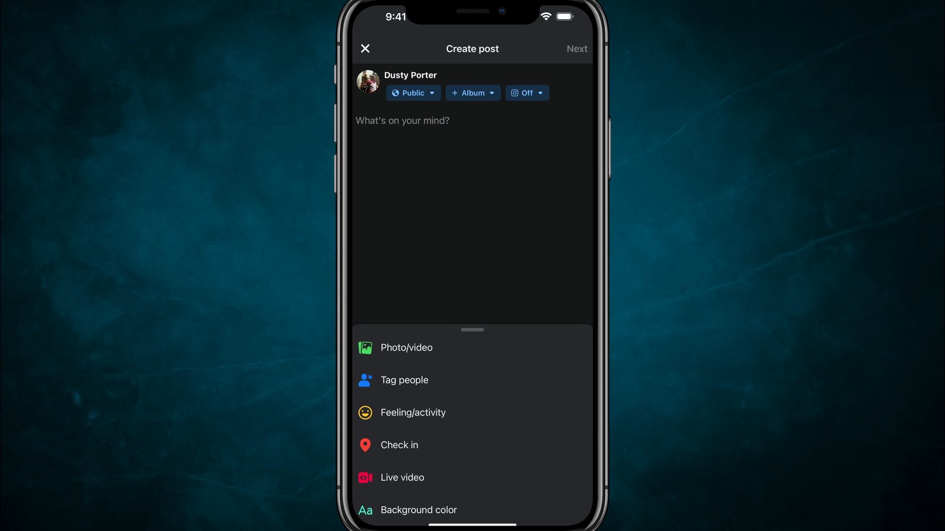
{"action": "left_click", "coordinate": [400, 445]}
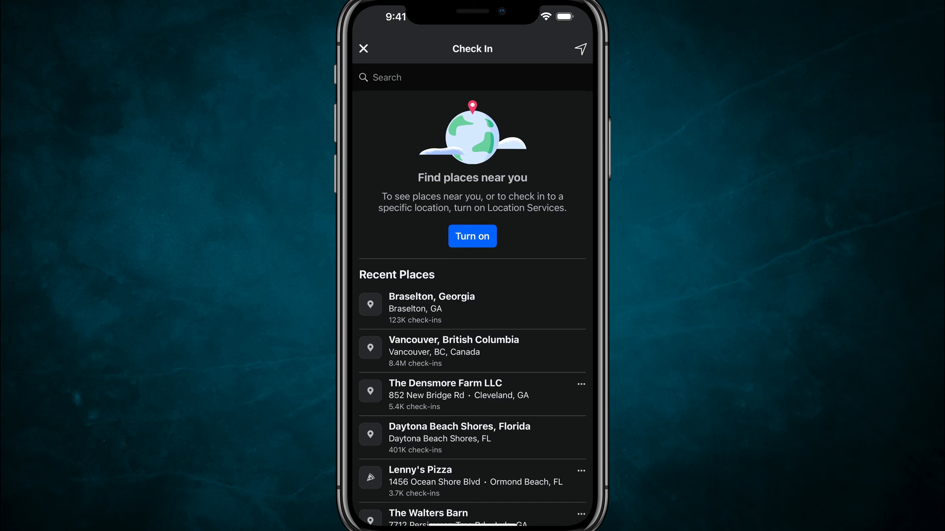
{"action": "left_click", "coordinate": [472, 235]}
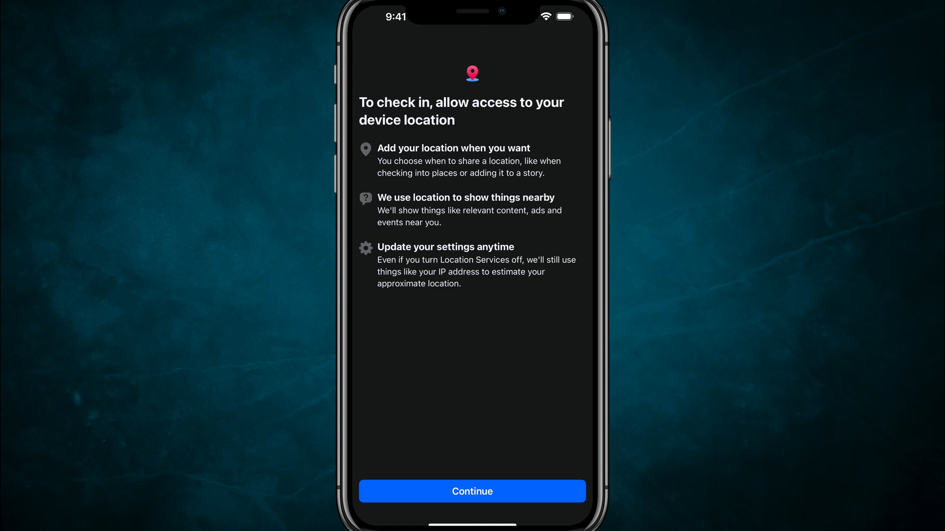
{"action": "left_click", "coordinate": [472, 491]}
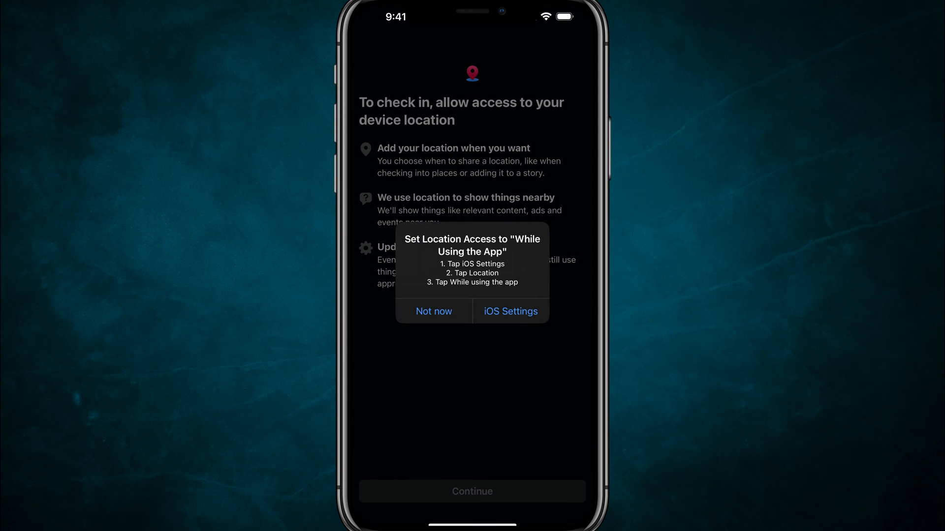
{"action": "left_click", "coordinate": [433, 312]}
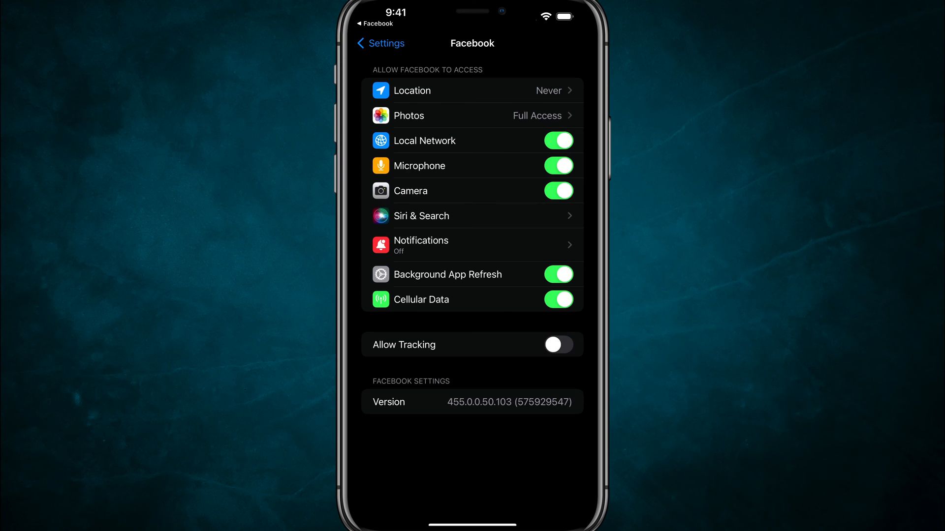
Open Screen Time's Content & Privacy Restrictions from the main iOS Settings list.
{"action": "left_click", "coordinate": [379, 43]}
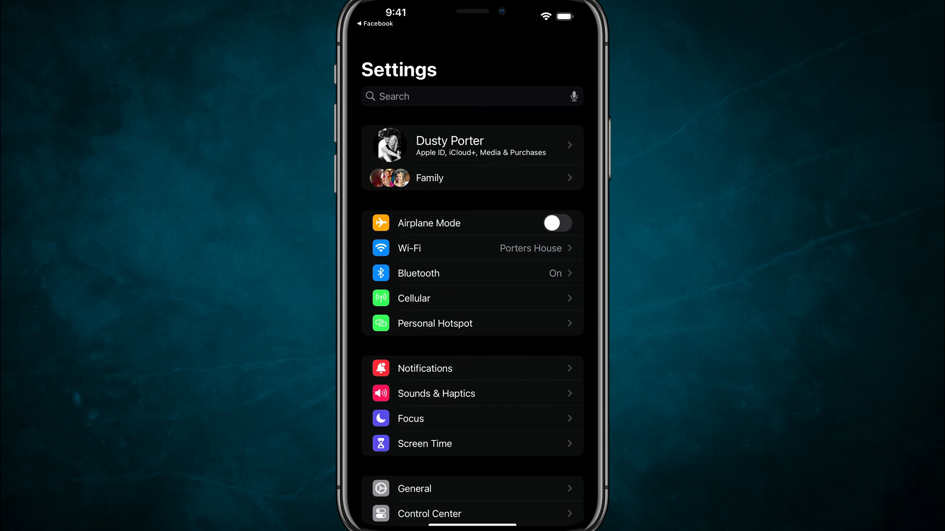
{"action": "scroll", "scroll_direction": "down", "scroll_amount": 3}
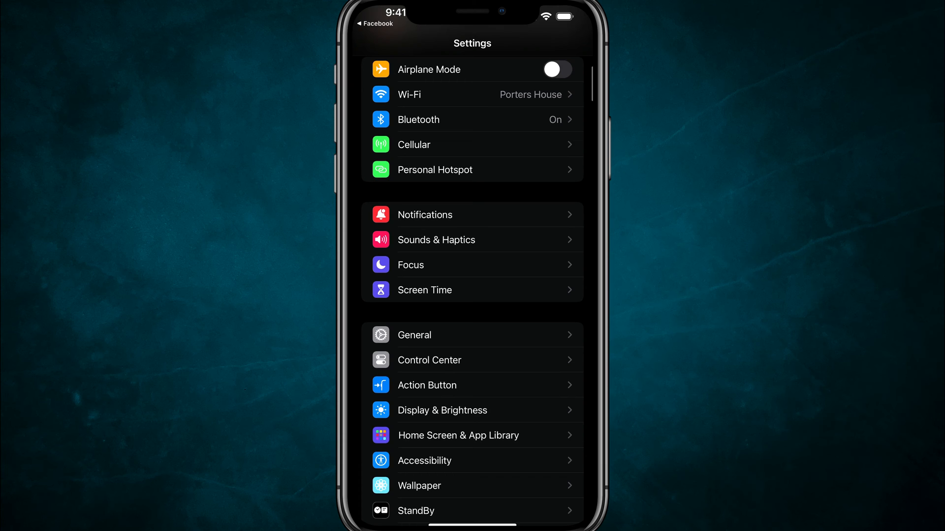
{"action": "left_click", "coordinate": [425, 290]}
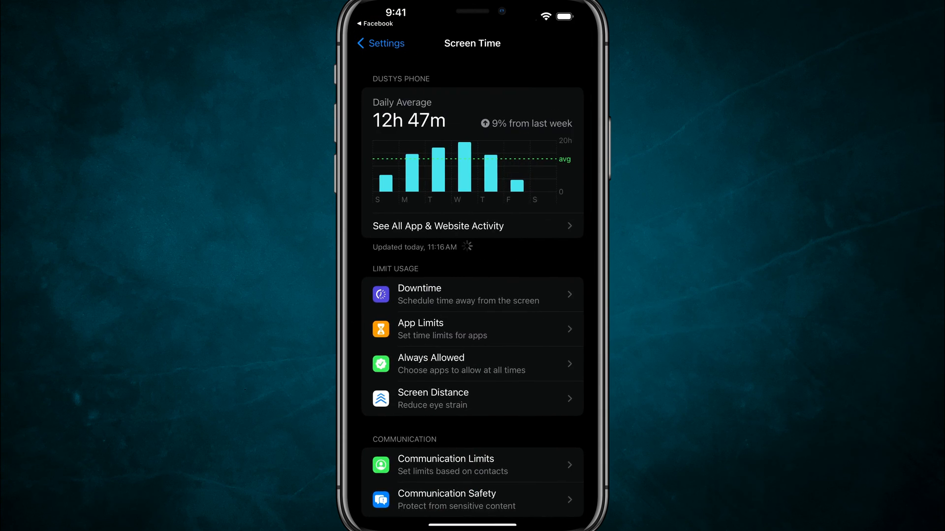
{"action": "scroll", "scroll_direction": "down", "scroll_amount": 3}
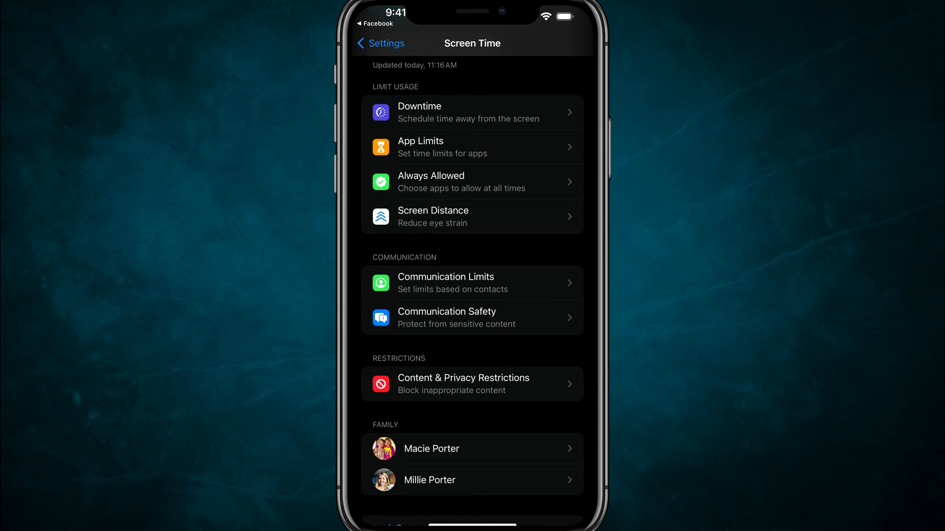
{"action": "scroll", "scroll_direction": "down", "scroll_amount": 3}
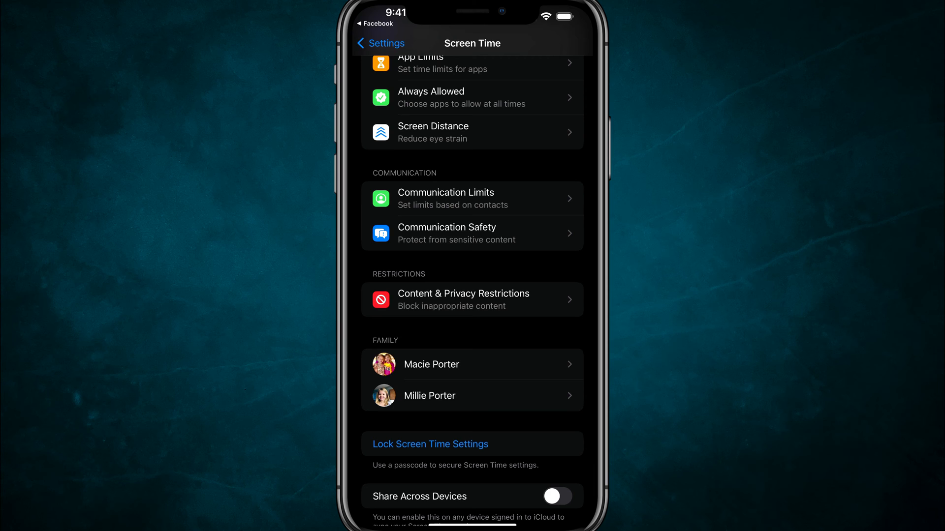
{"action": "left_click", "coordinate": [471, 299]}
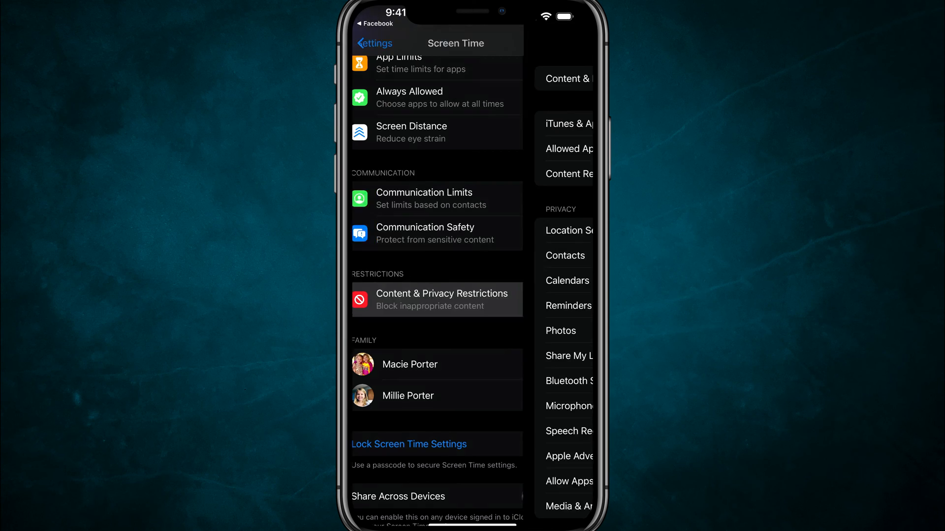
{"action": "left_click", "coordinate": [442, 300]}
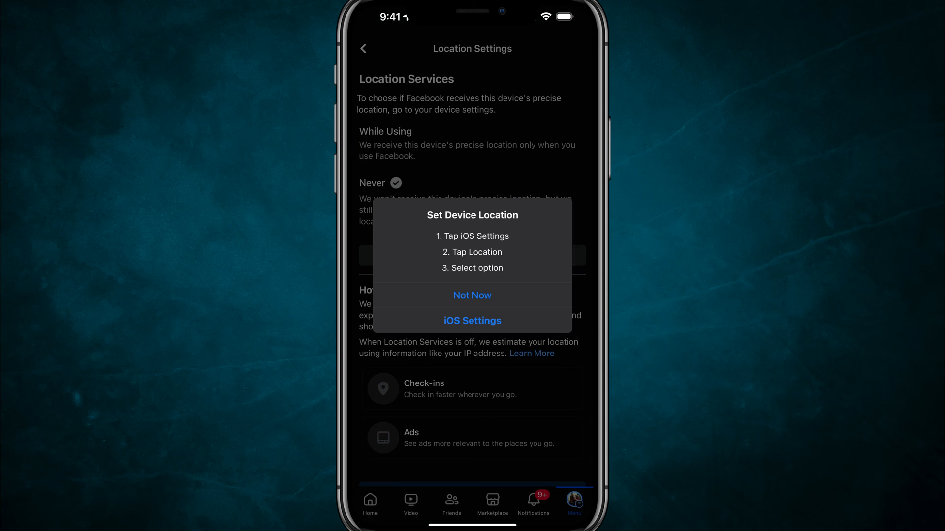
Set Facebook's iOS location access to Ask Next Time Or When I Share.
{"action": "left_click", "coordinate": [472, 321]}
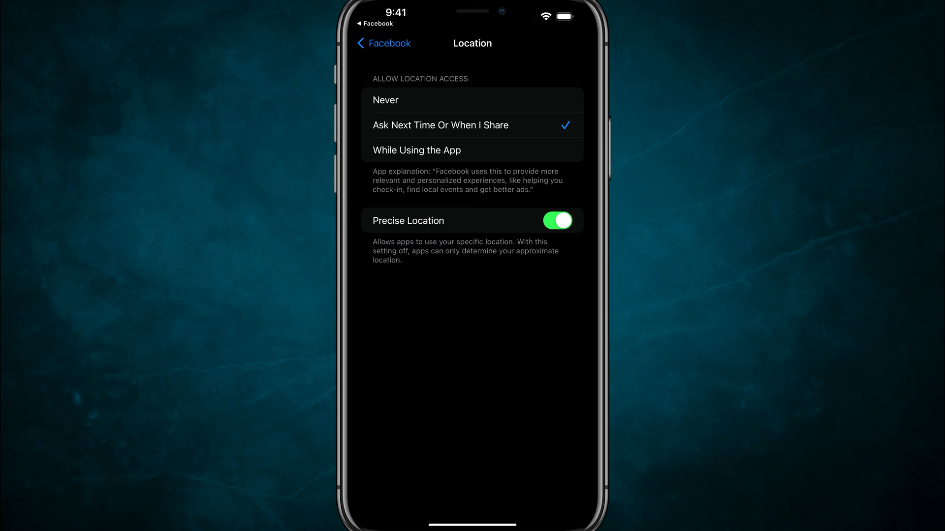
{"action": "left_click", "coordinate": [385, 100]}
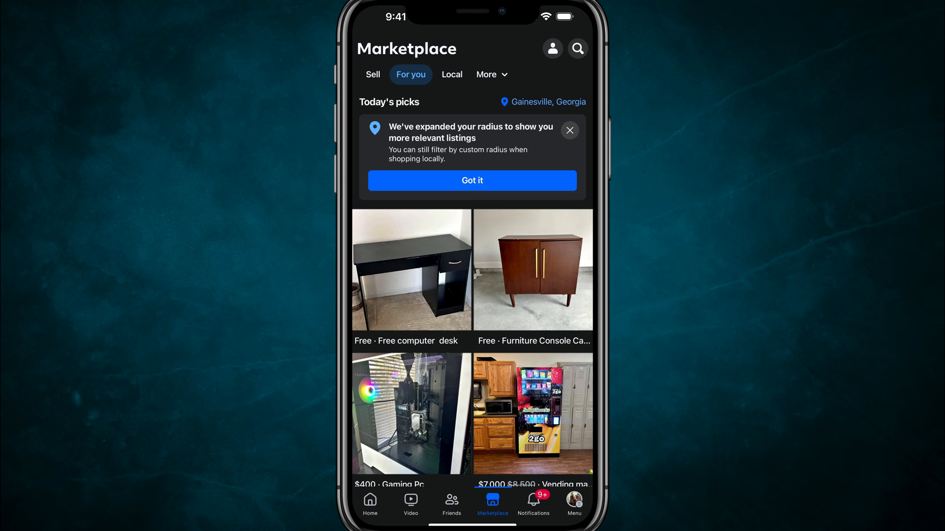
Open your profile from Marketplace and scroll to details like Lives in Gainesville, Georgia.
{"action": "left_click", "coordinate": [548, 102]}
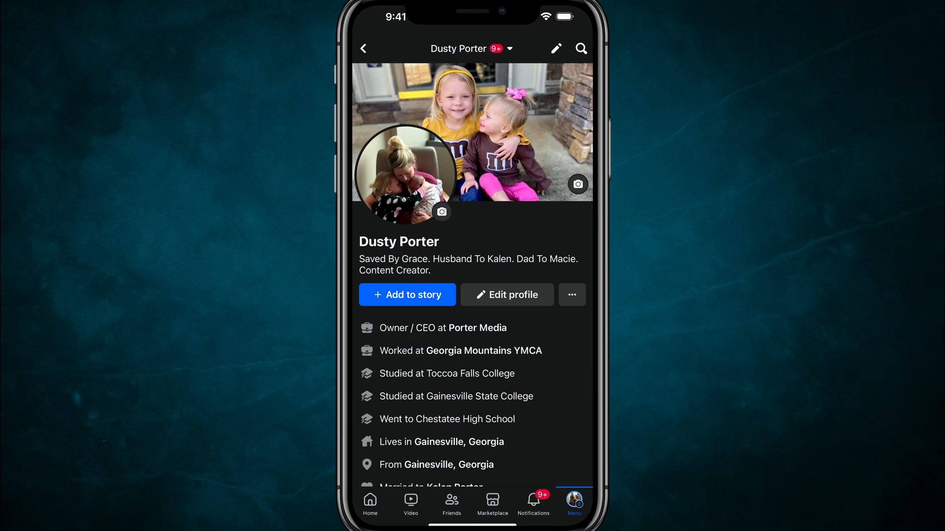
{"action": "scroll", "scroll_direction": "down", "scroll_amount": 3}
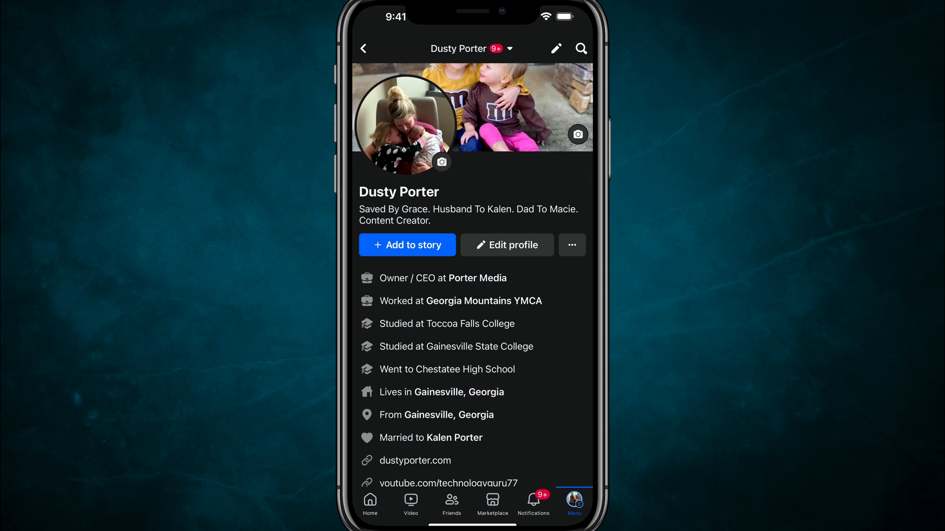
{"action": "scroll", "scroll_direction": "down", "scroll_amount": 3}
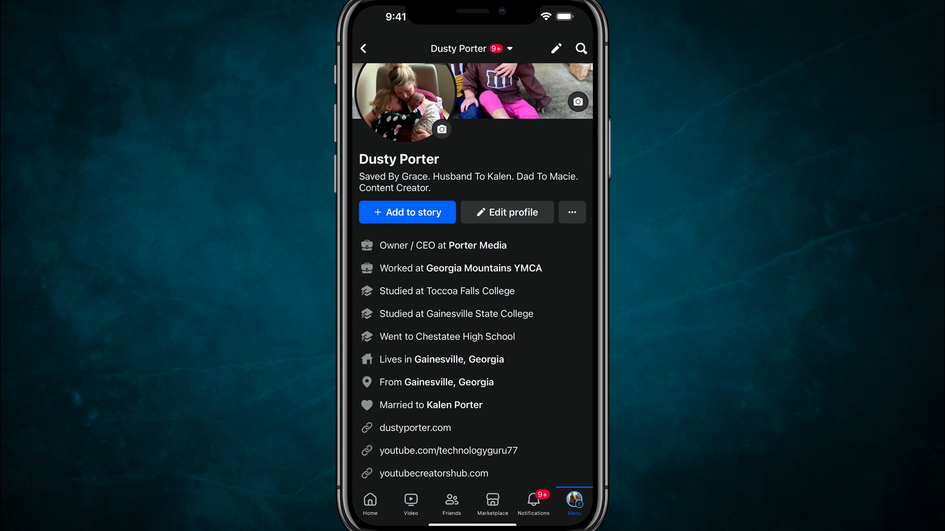
Edit profile Details to make Gainesville, Georgia the current city and save.
{"action": "left_click", "coordinate": [506, 212]}
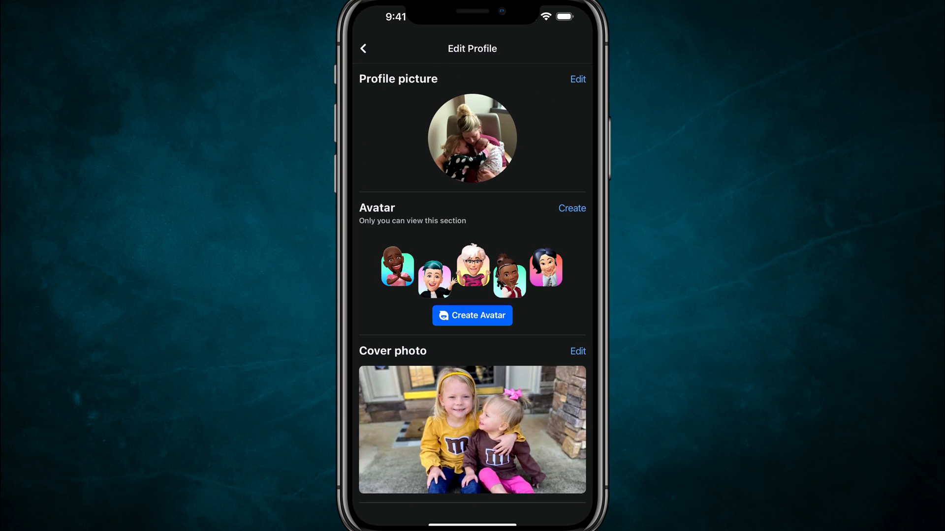
{"action": "scroll", "scroll_direction": "down", "scroll_amount": 3}
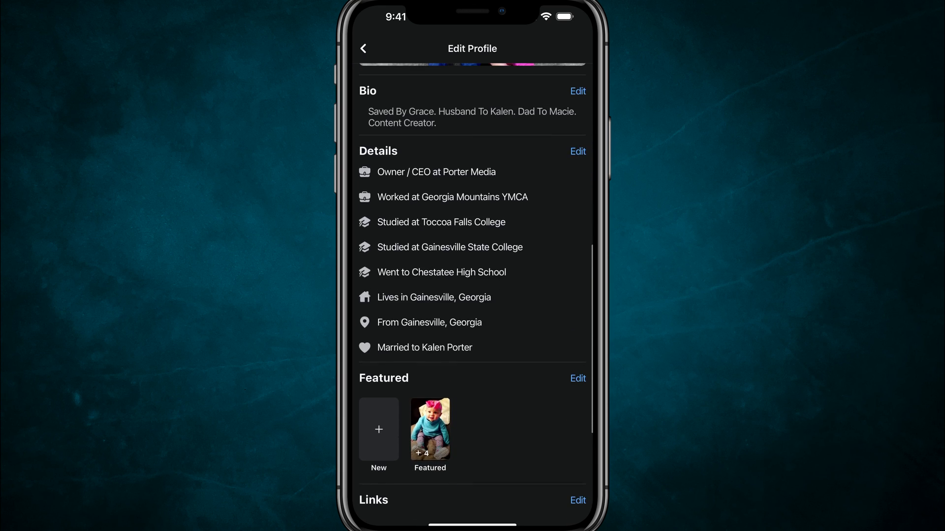
{"action": "left_click", "coordinate": [577, 151]}
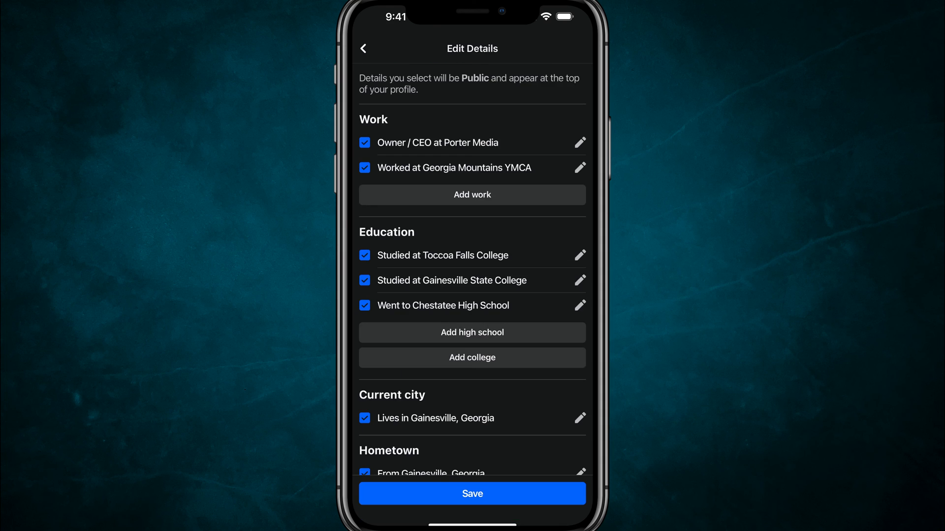
{"action": "scroll", "scroll_direction": "down", "scroll_amount": 3}
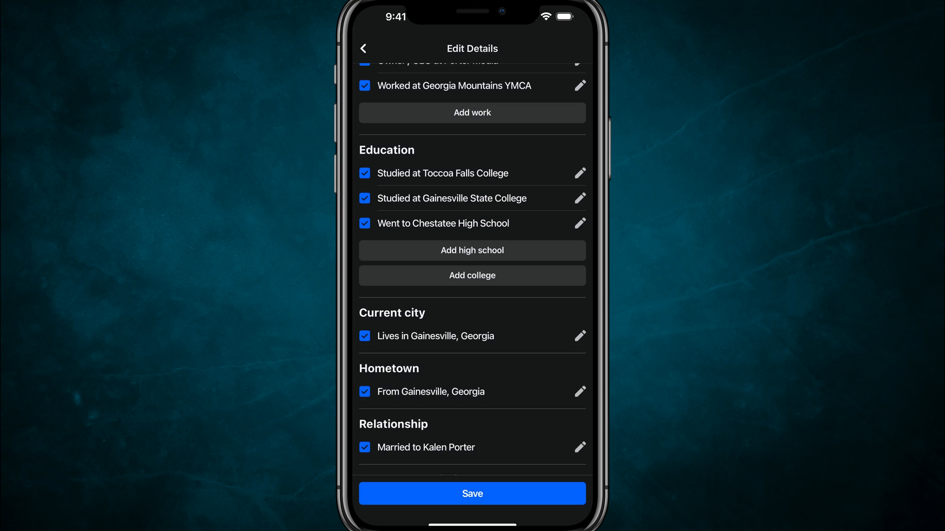
{"action": "left_click", "coordinate": [365, 336]}
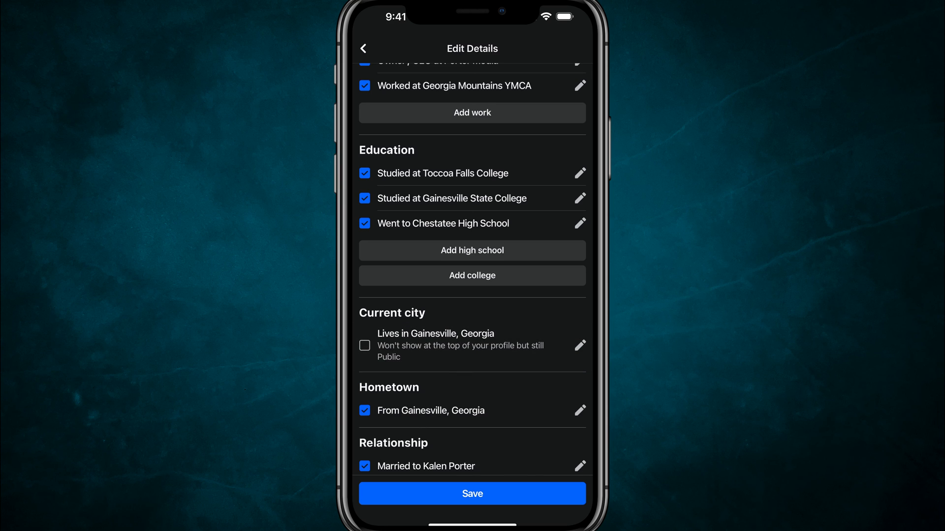
{"action": "left_click", "coordinate": [579, 346]}
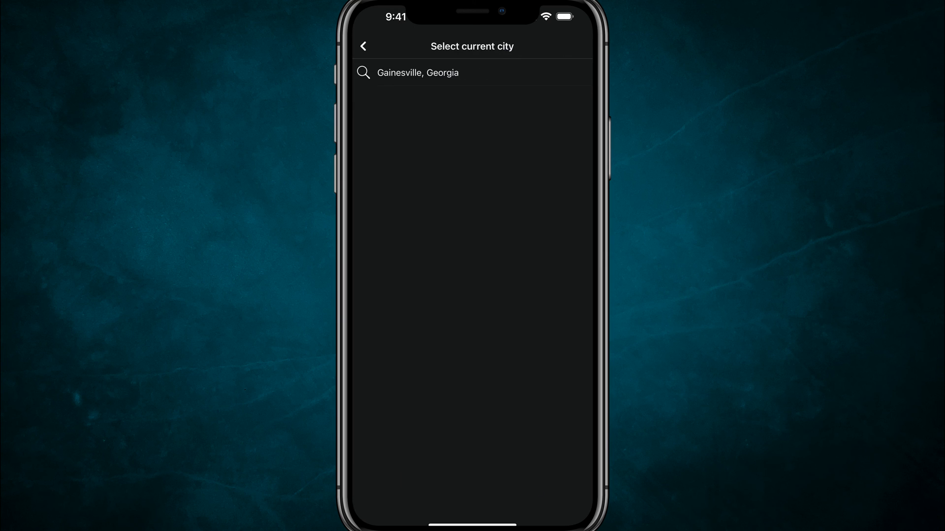
{"action": "left_click", "coordinate": [418, 72]}
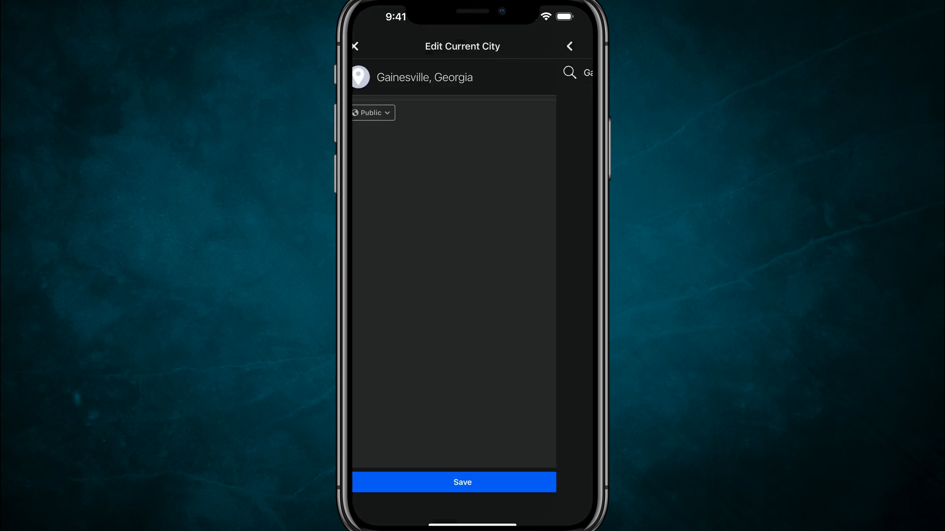
{"action": "left_click", "coordinate": [462, 483]}
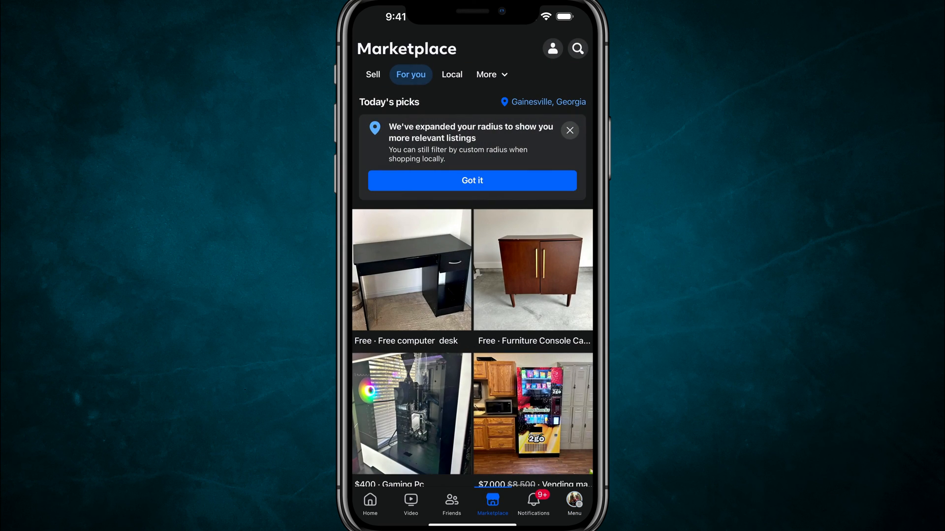